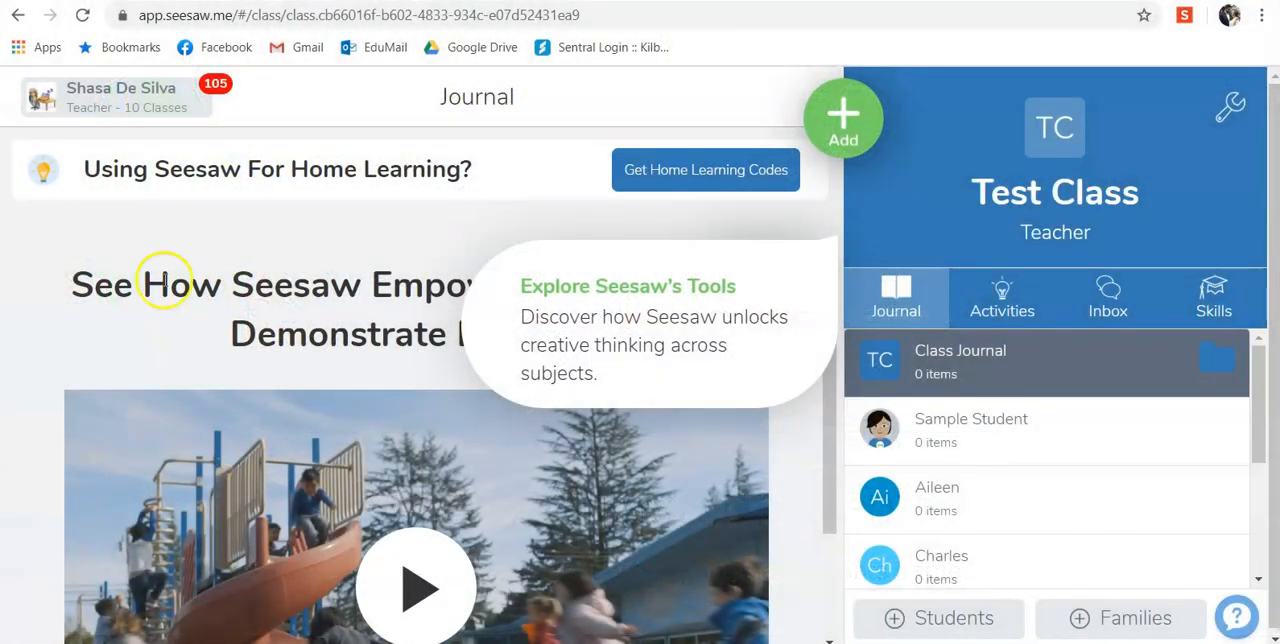
Open Test Class settings, go to Manage Students, and open Charles's student details
{"action": "left_click", "coordinate": [115, 97]}
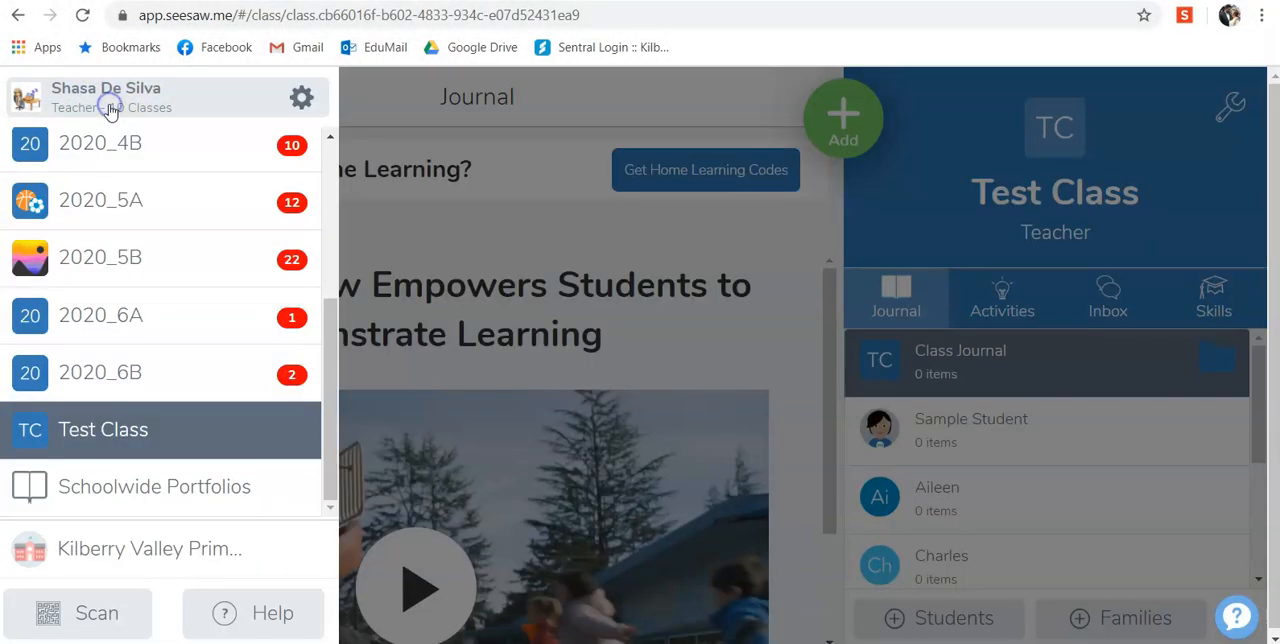
{"action": "mouse_move", "coordinate": [163, 350]}
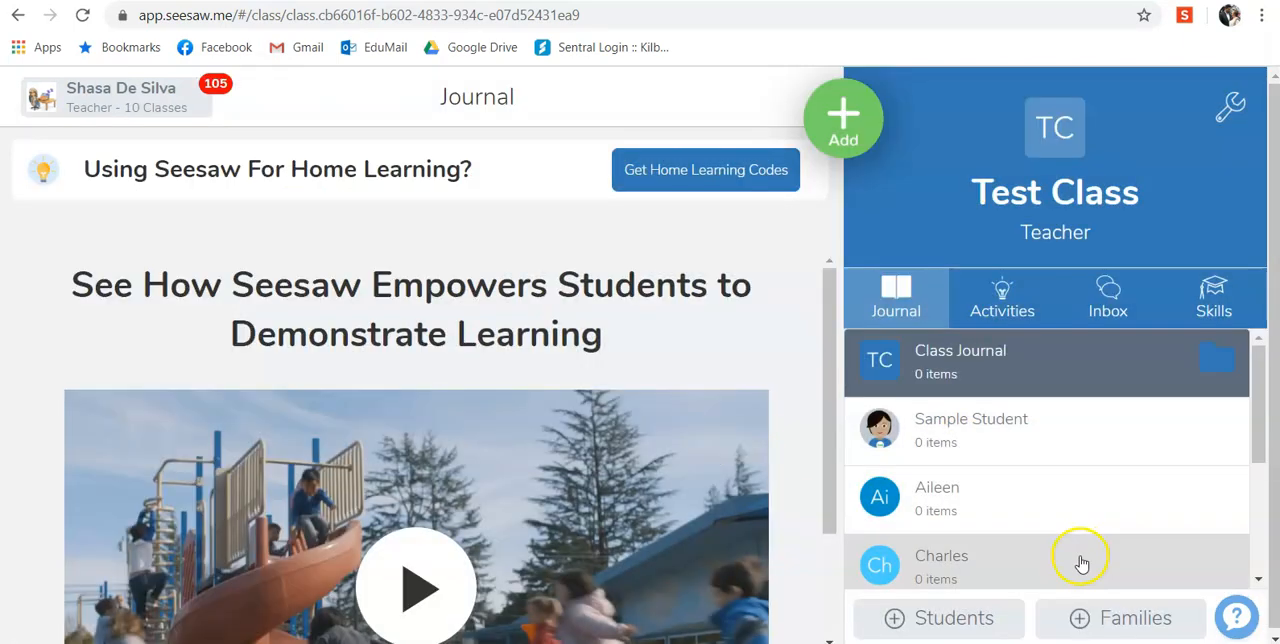
{"action": "mouse_move", "coordinate": [1175, 160]}
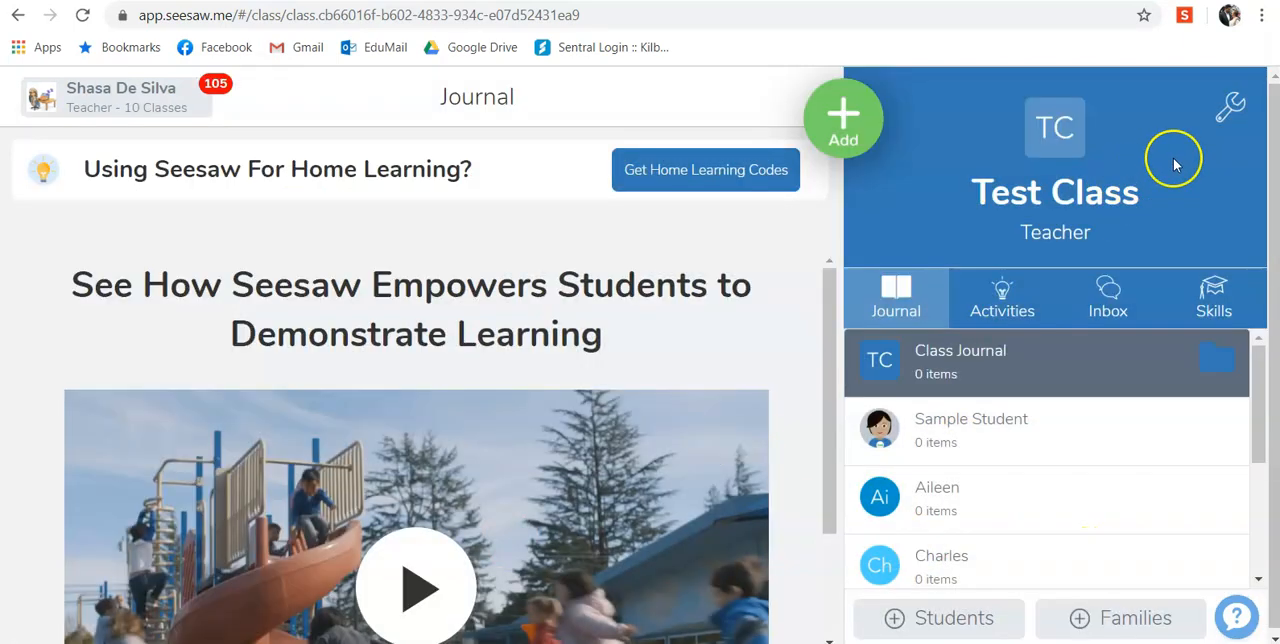
{"action": "left_click", "coordinate": [1231, 107]}
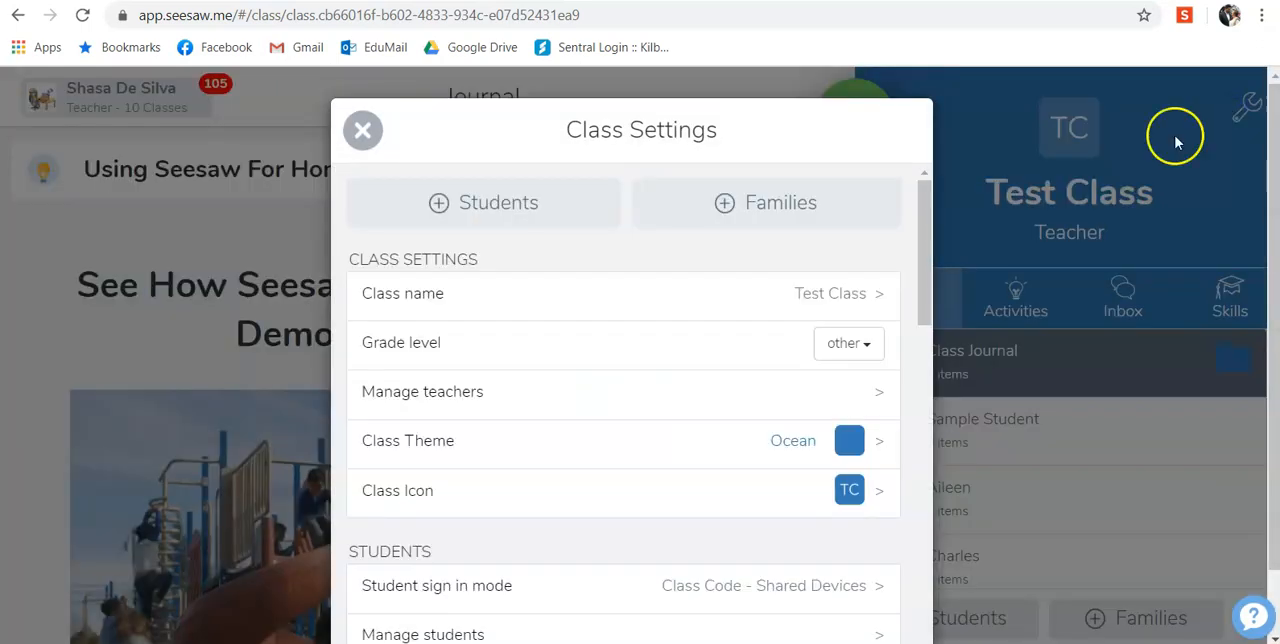
{"action": "scroll", "scroll_direction": "down", "scroll_amount": 3}
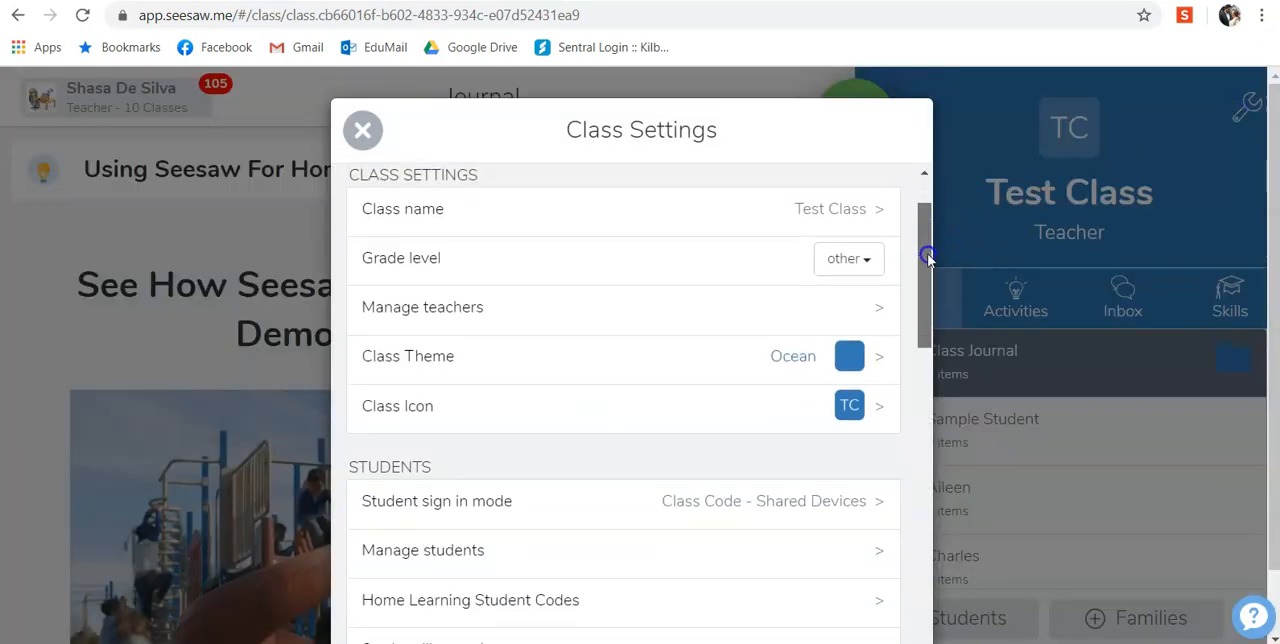
{"action": "scroll", "scroll_direction": "down", "scroll_amount": 3}
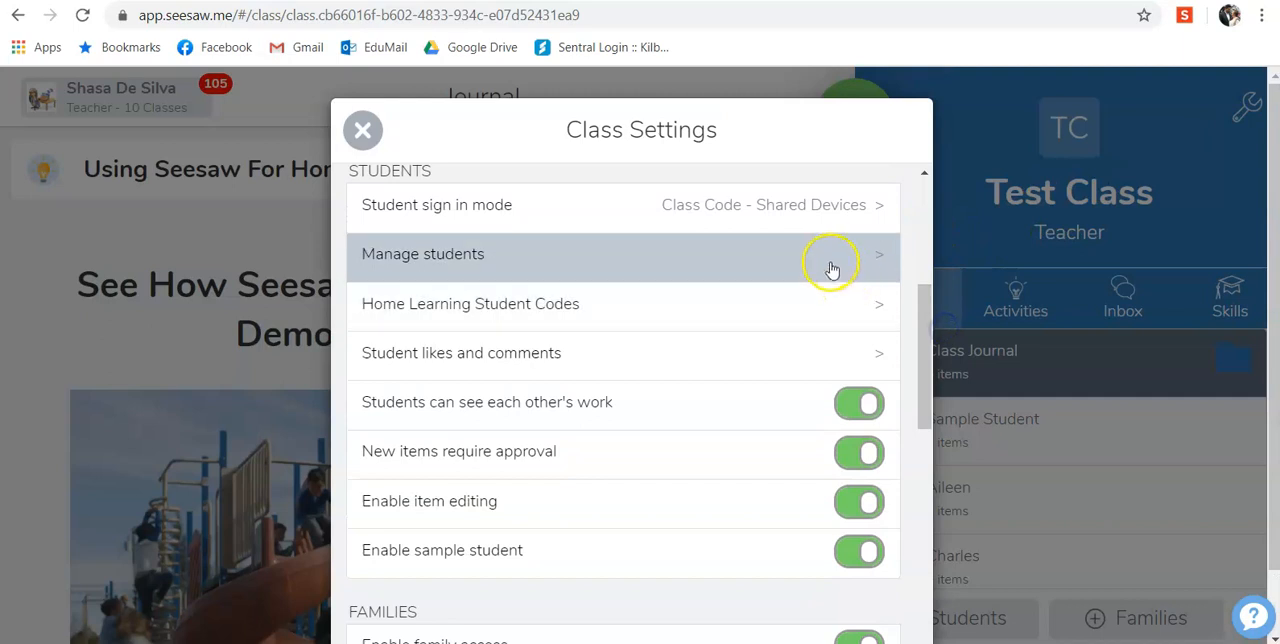
{"action": "left_click", "coordinate": [422, 253]}
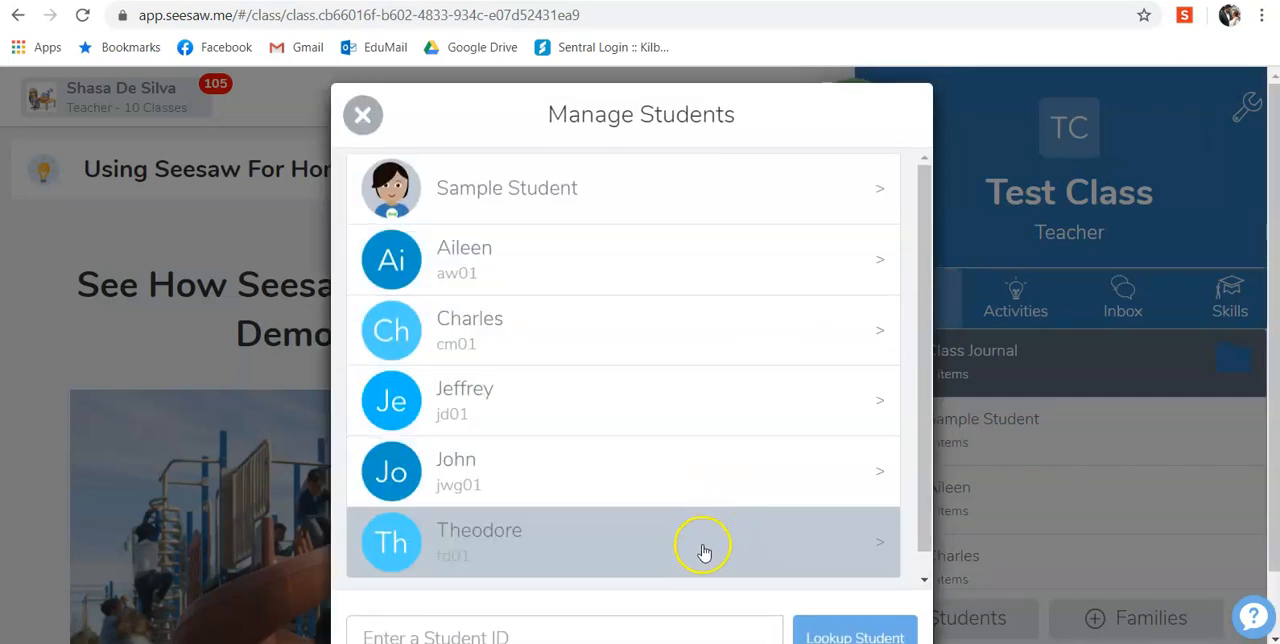
{"action": "mouse_move", "coordinate": [675, 330]}
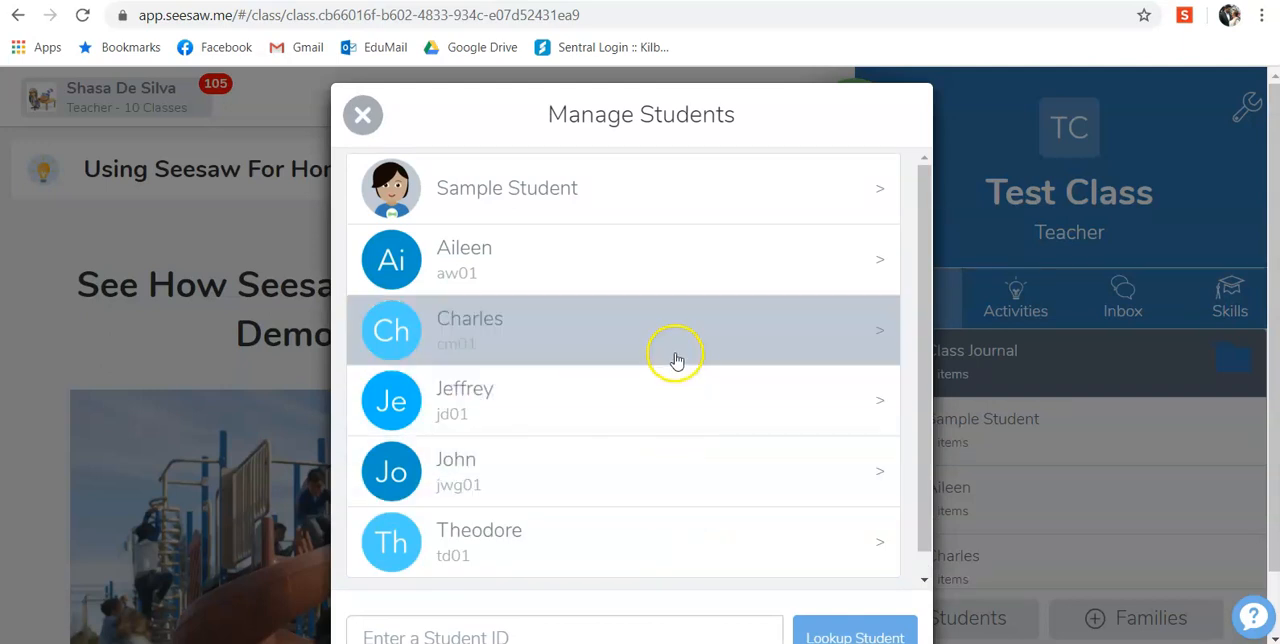
{"action": "left_click", "coordinate": [677, 328]}
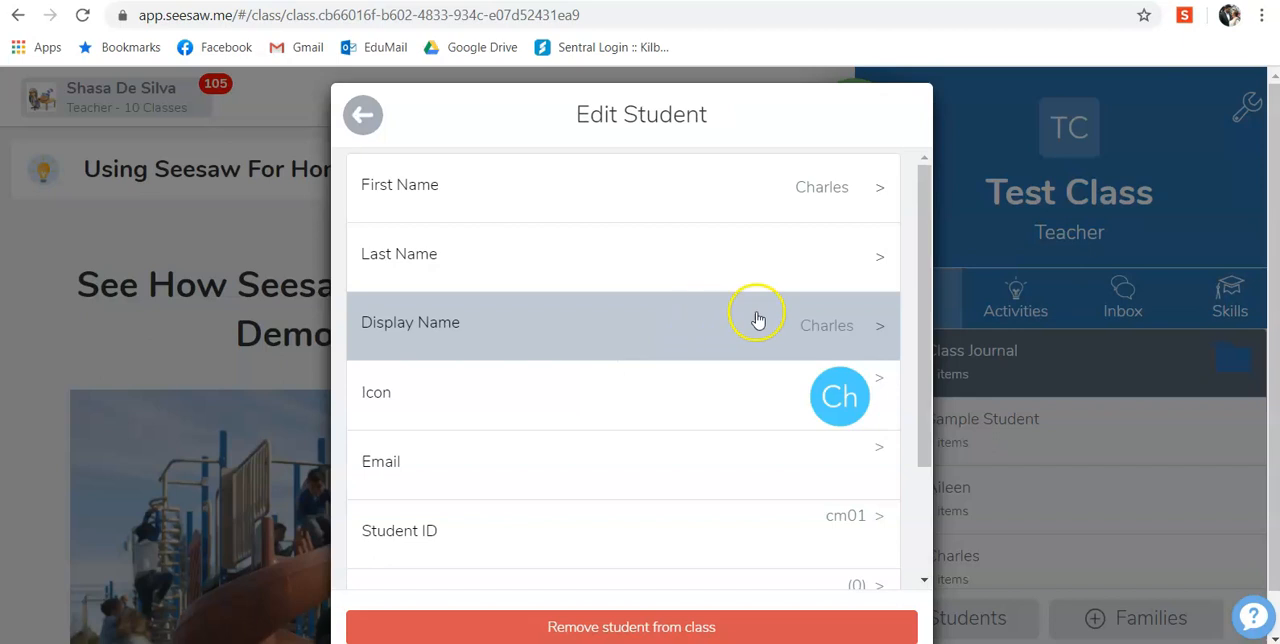
{"action": "mouse_move", "coordinate": [790, 188]}
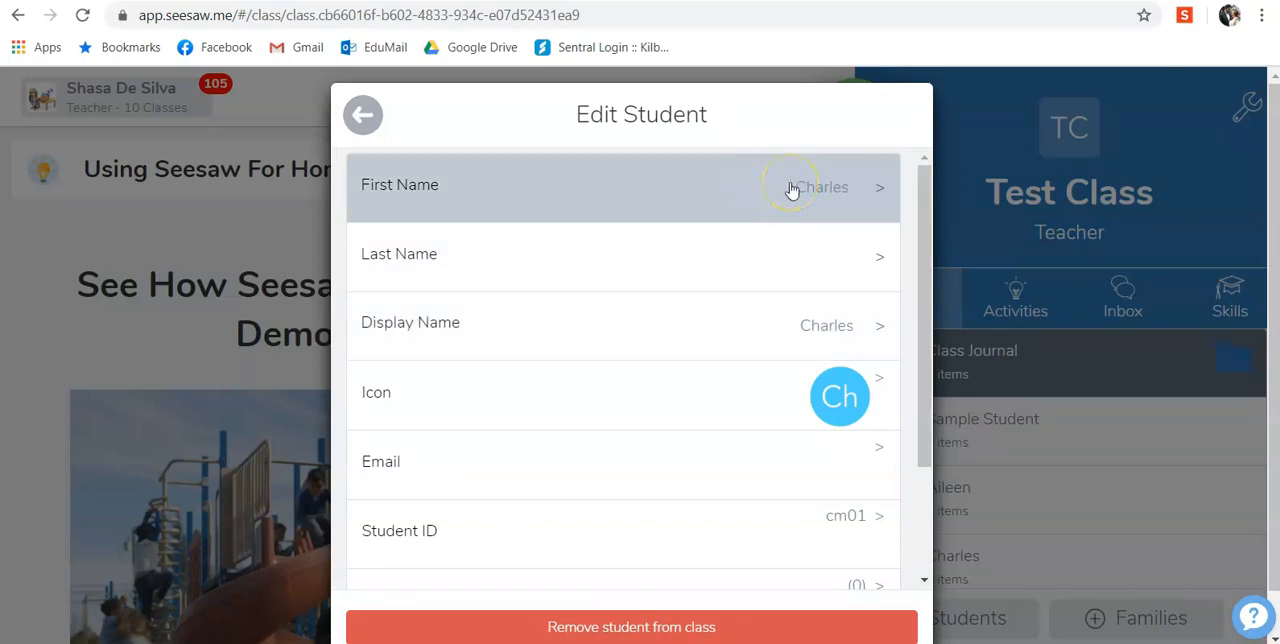
{"action": "mouse_move", "coordinate": [757, 256]}
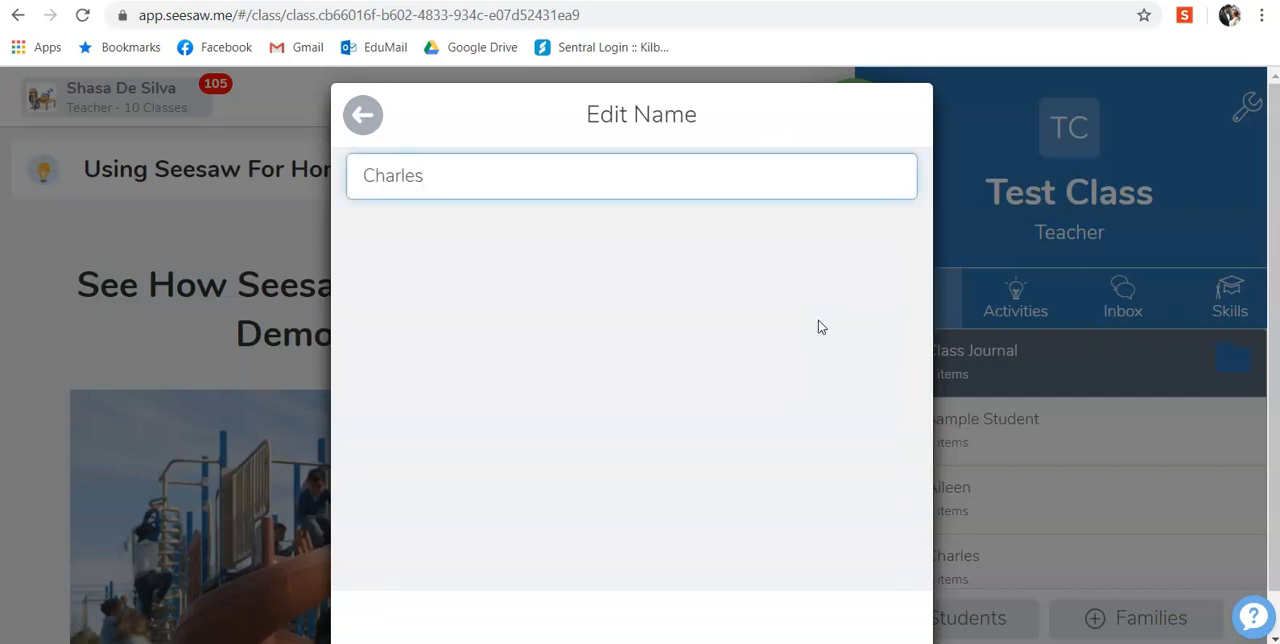
Change Charles's display name to 'Charley' and save it
{"action": "type", "text": "Charley"}
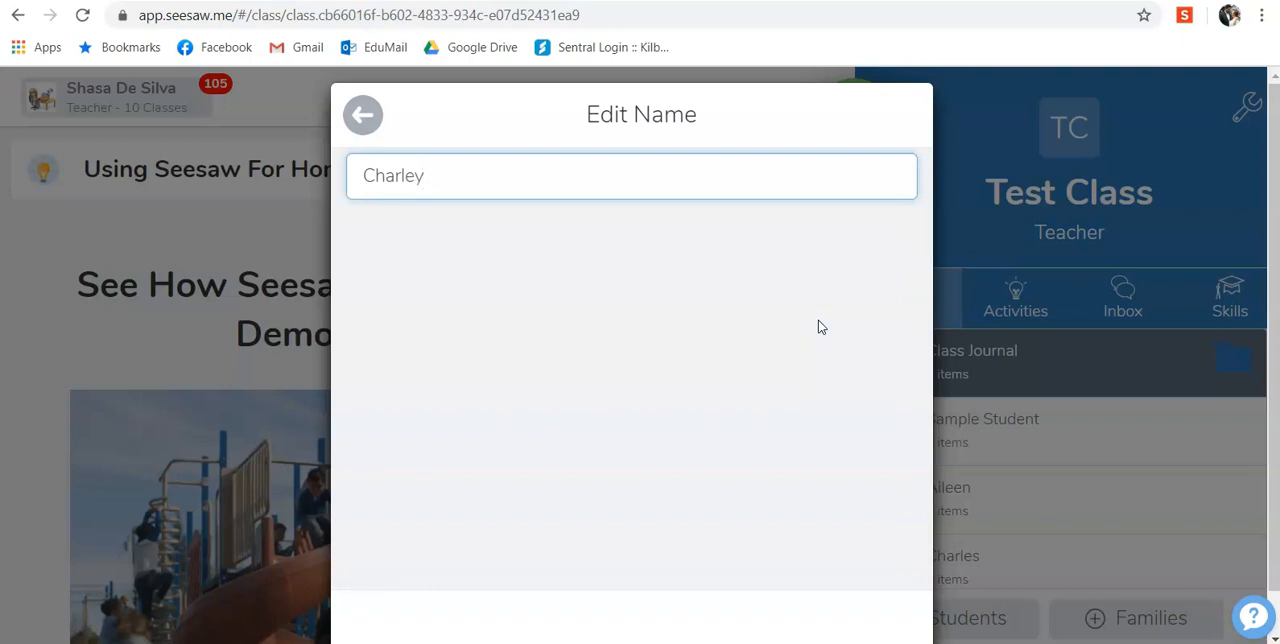
{"action": "left_click", "coordinate": [631, 175]}
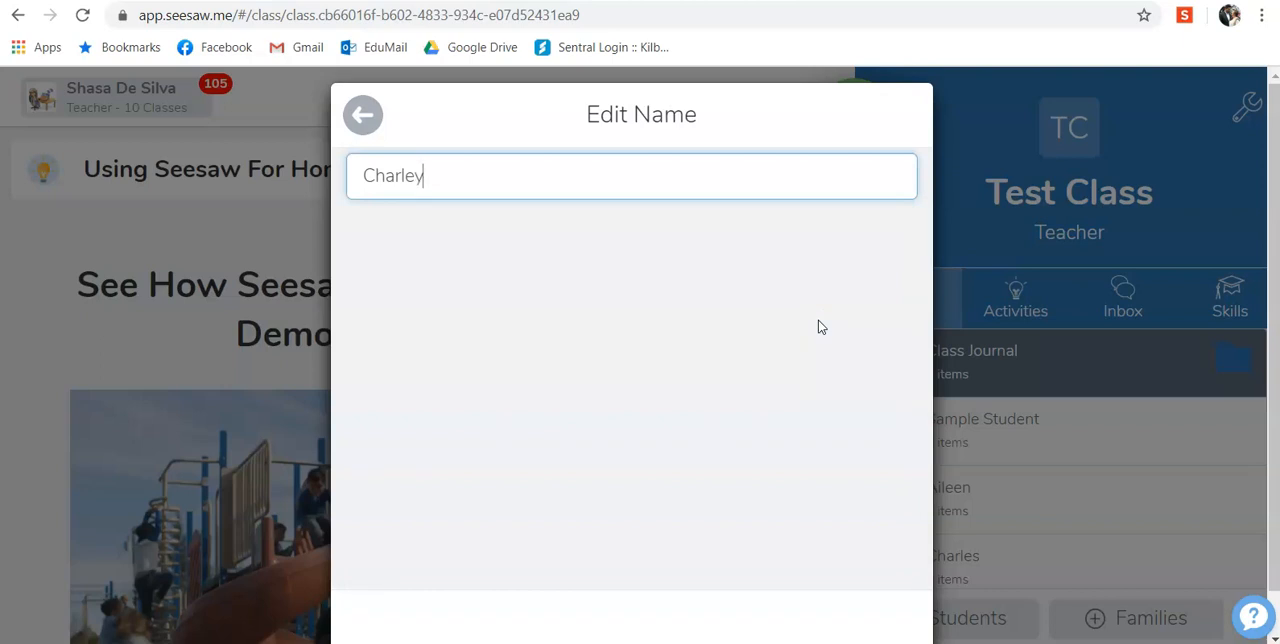
{"action": "left_click", "coordinate": [362, 114]}
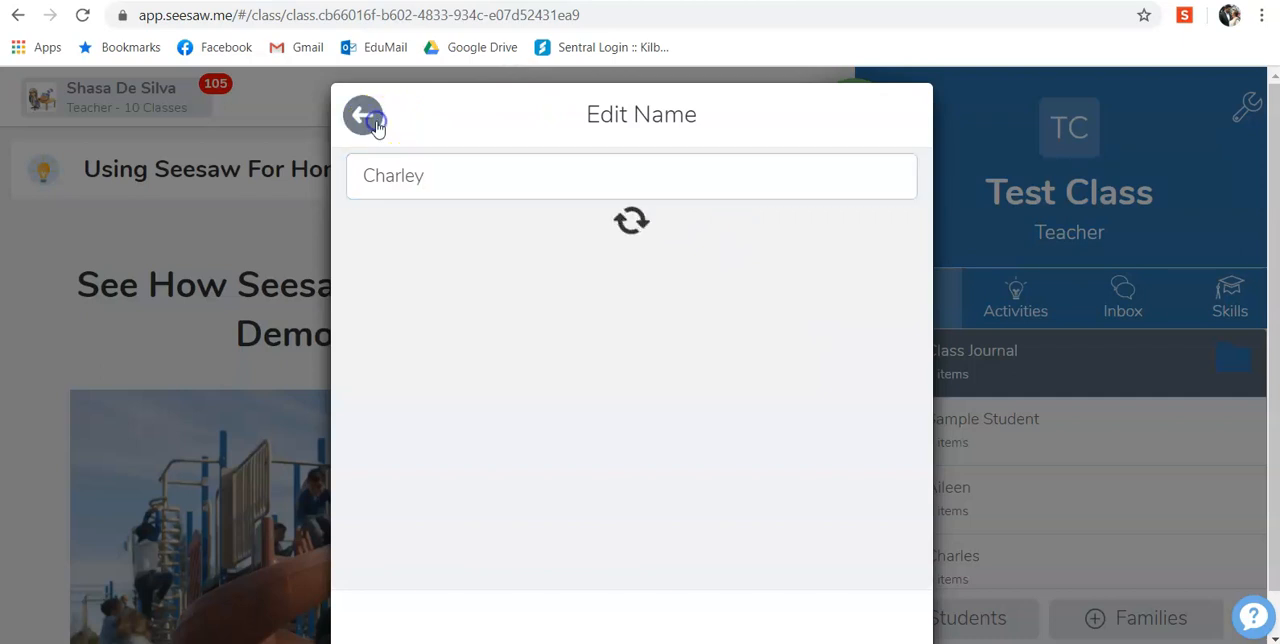
Return to the Manage Students list, where he now appears as Charley
{"action": "left_click", "coordinate": [363, 114]}
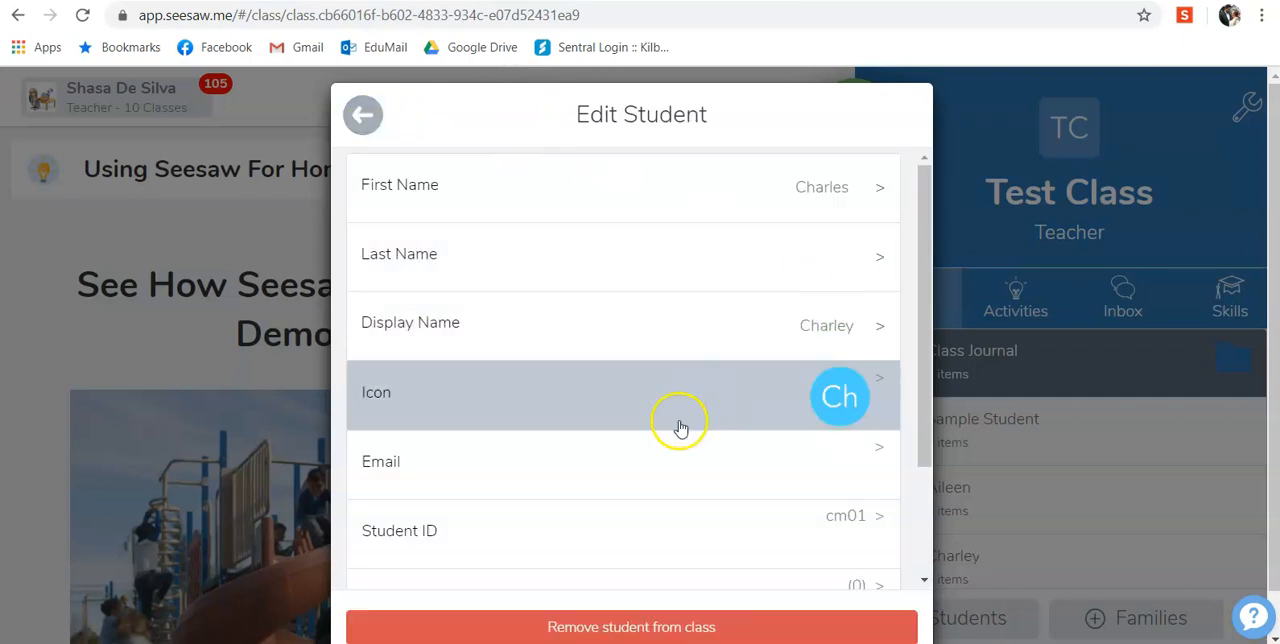
{"action": "scroll", "scroll_direction": "down", "scroll_amount": 3}
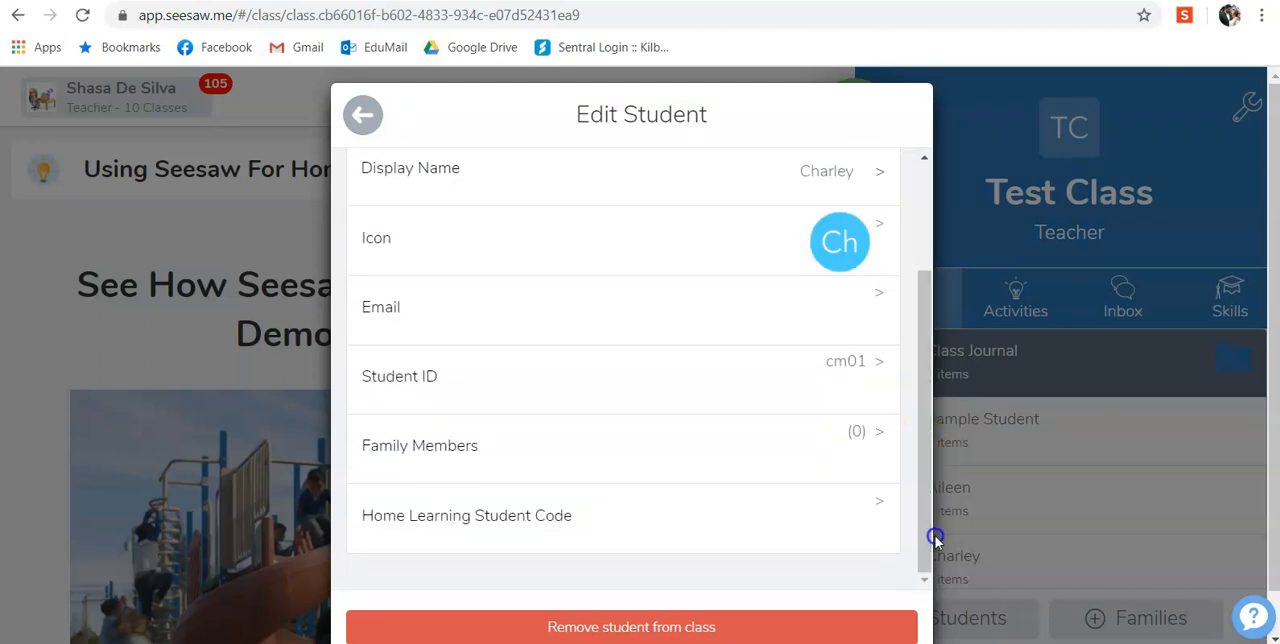
{"action": "left_click", "coordinate": [362, 114]}
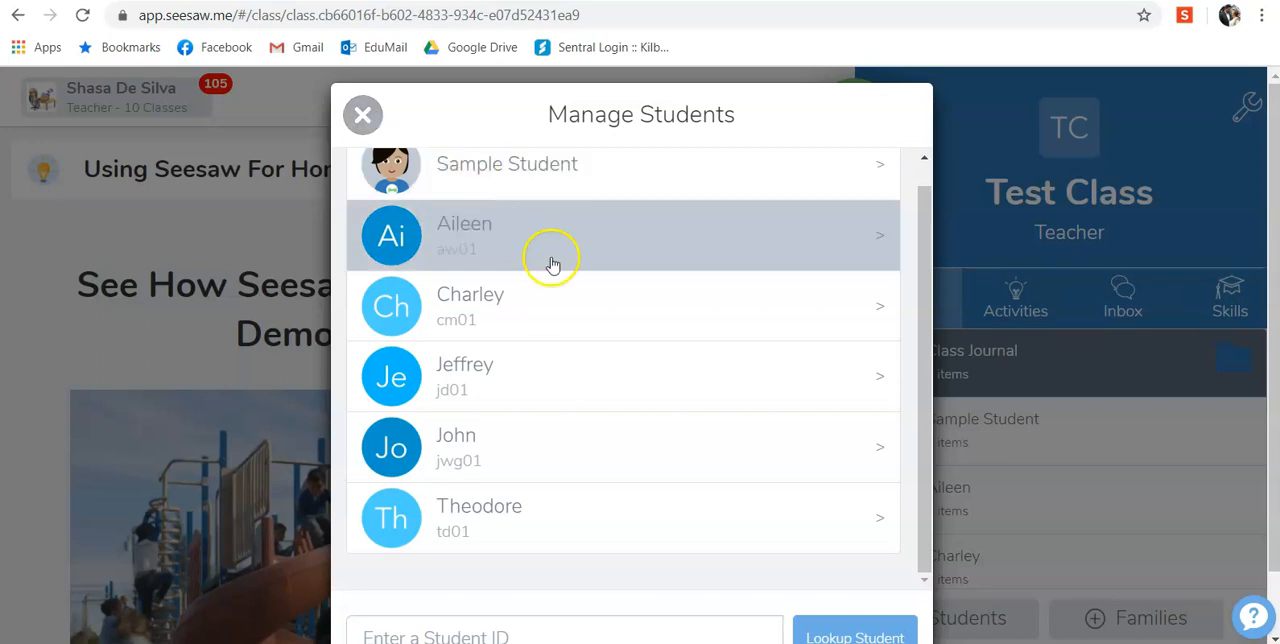
{"action": "mouse_move", "coordinate": [559, 313]}
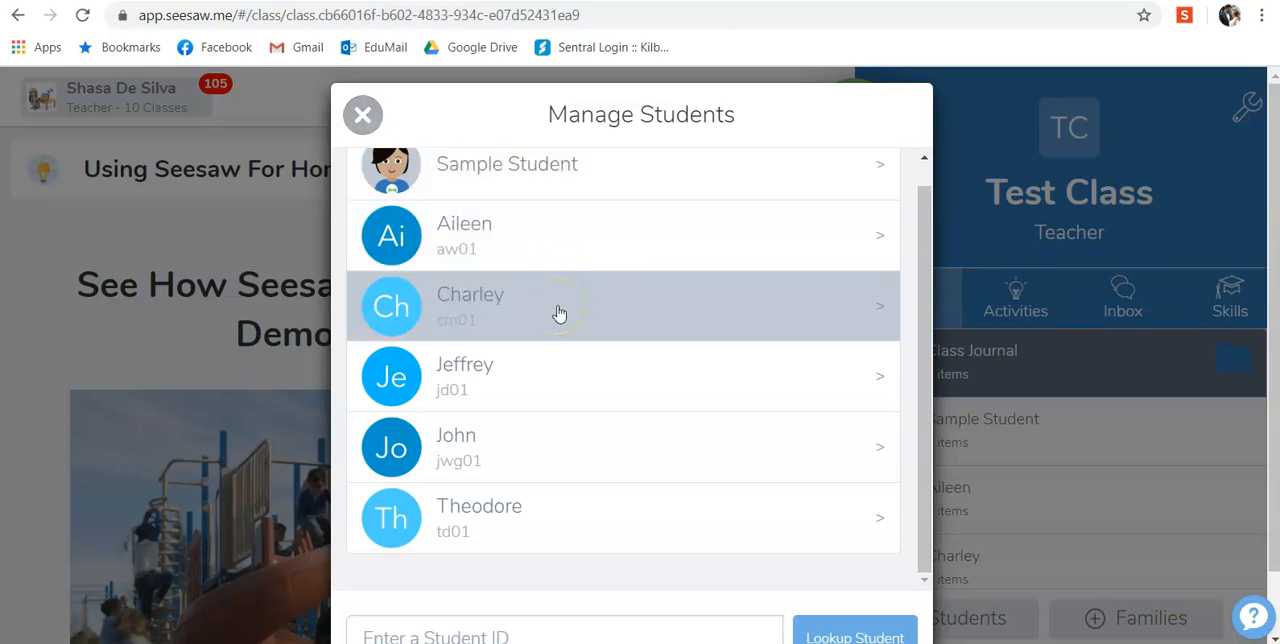